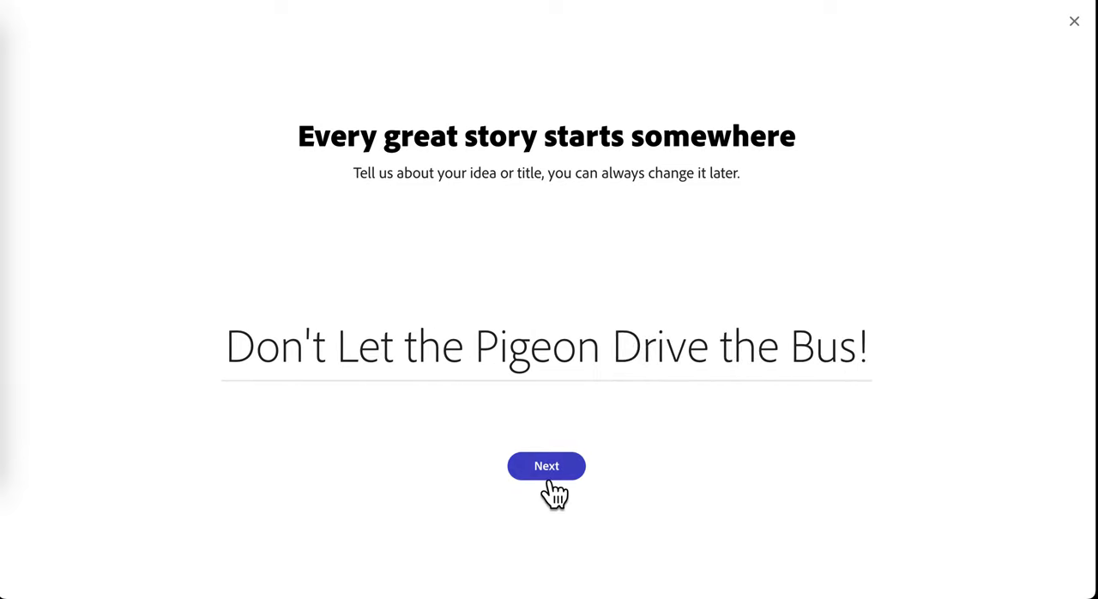
# Step: Accept 'Don't Let the Pigeon Drive the Bus!' as the video title and continue setup
pyautogui.click(546, 466)
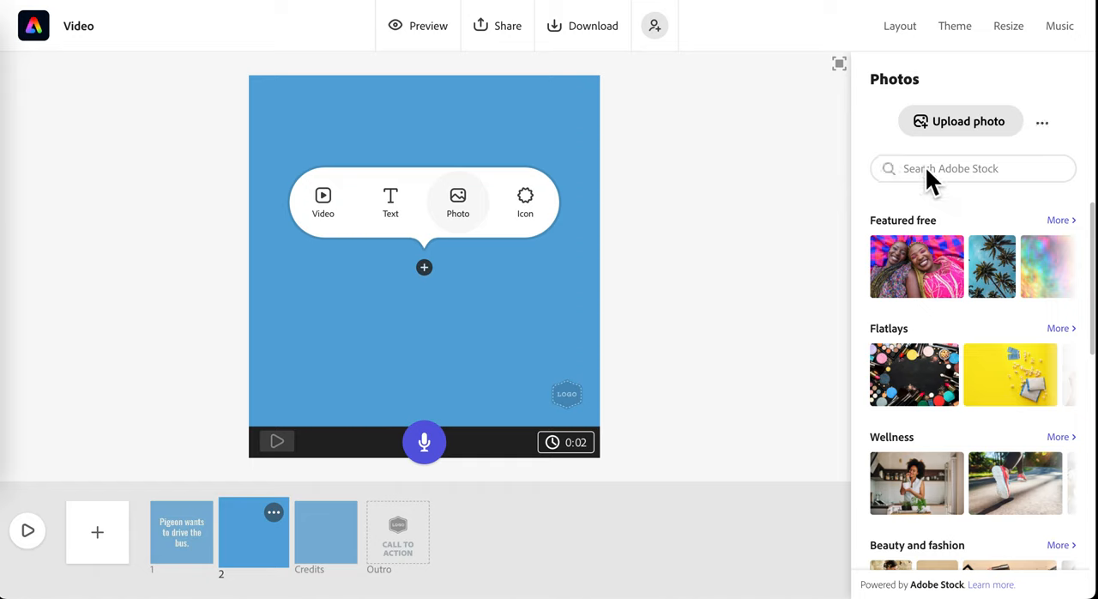
# Step: Search Adobe Stock for 'bus' to find a red bus photo for slide 2
pyautogui.write('bus driver leaves...')
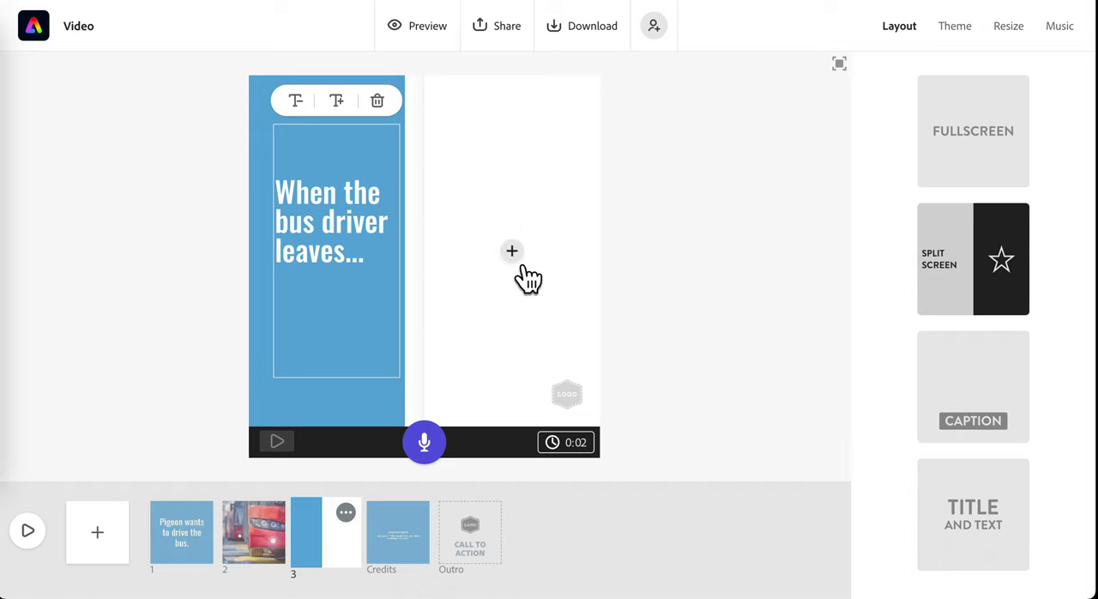
# Step: Add media to the empty right half of the split-screen third slide
pyautogui.click(511, 251)
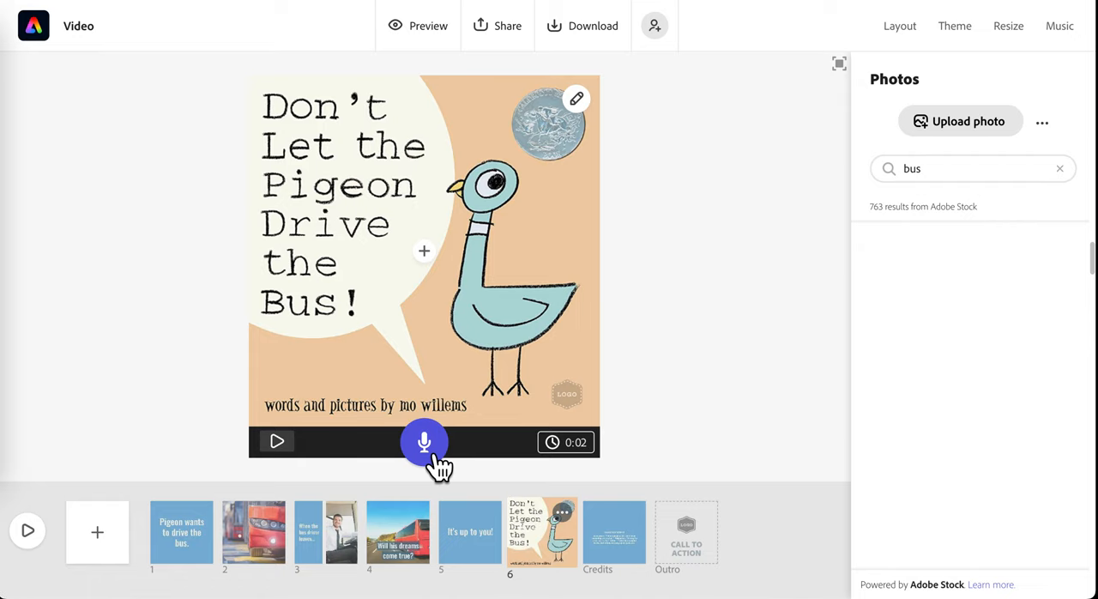
# Step: Start recording narration for the book cover slide
pyautogui.click(899, 25)
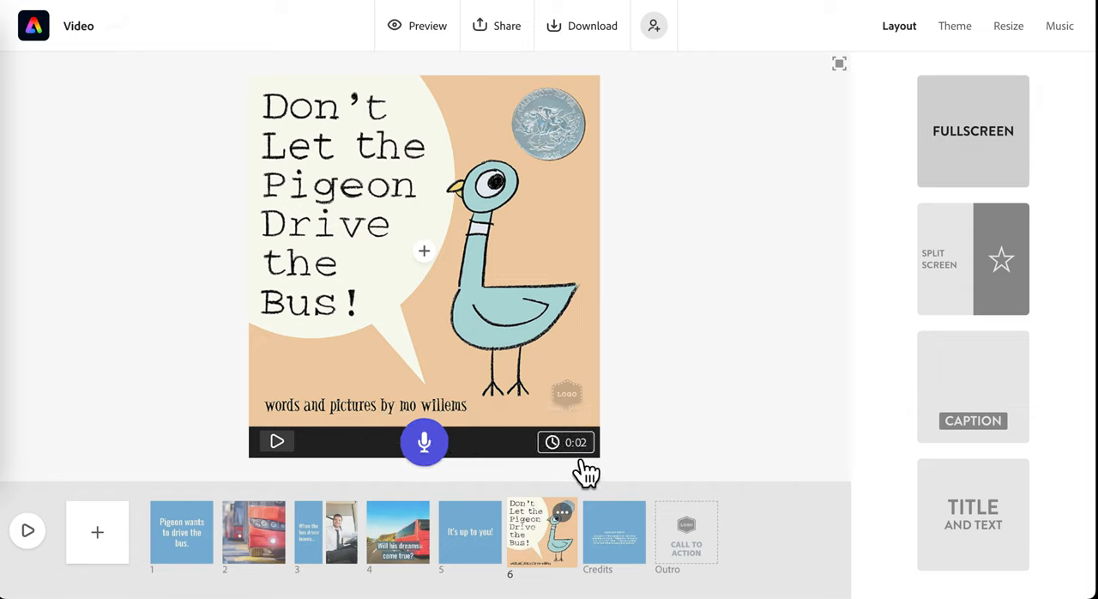
pyautogui.moveTo(593, 469)
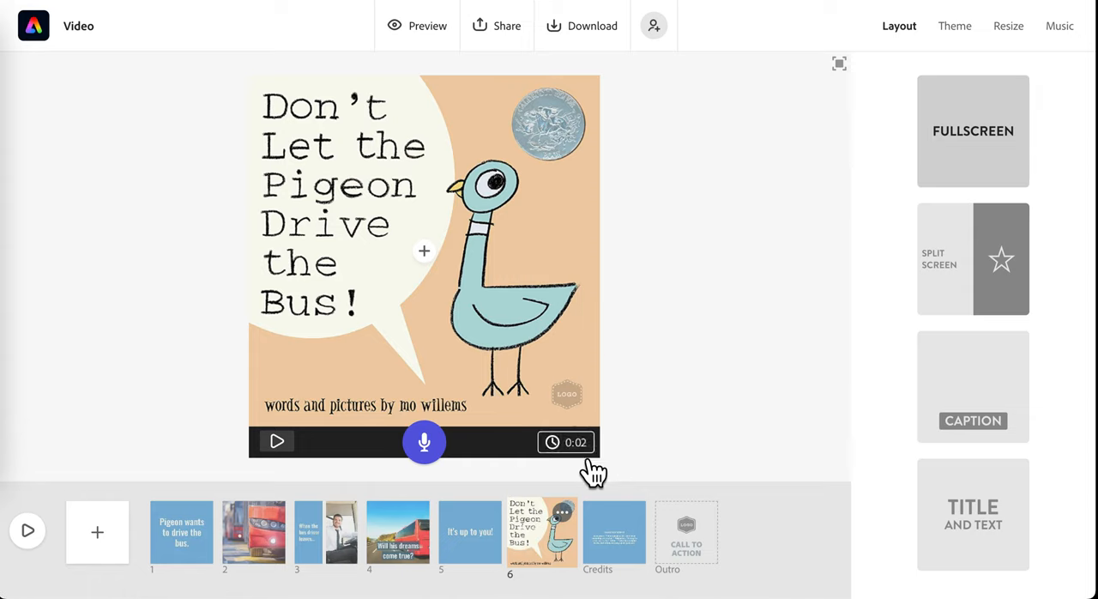
pyautogui.moveTo(592, 463)
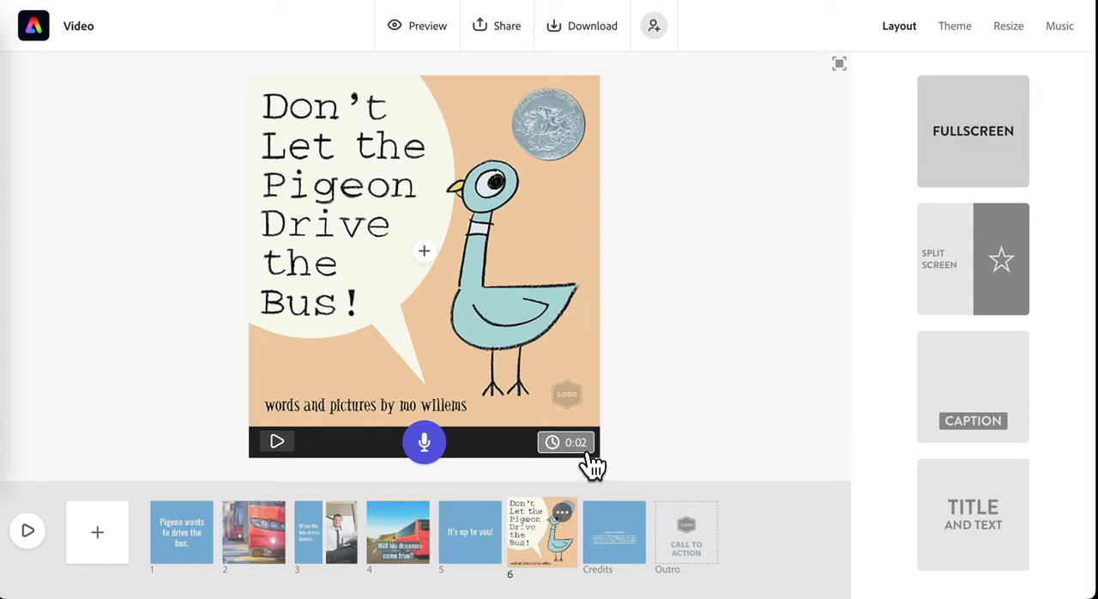
pyautogui.click(613, 532)
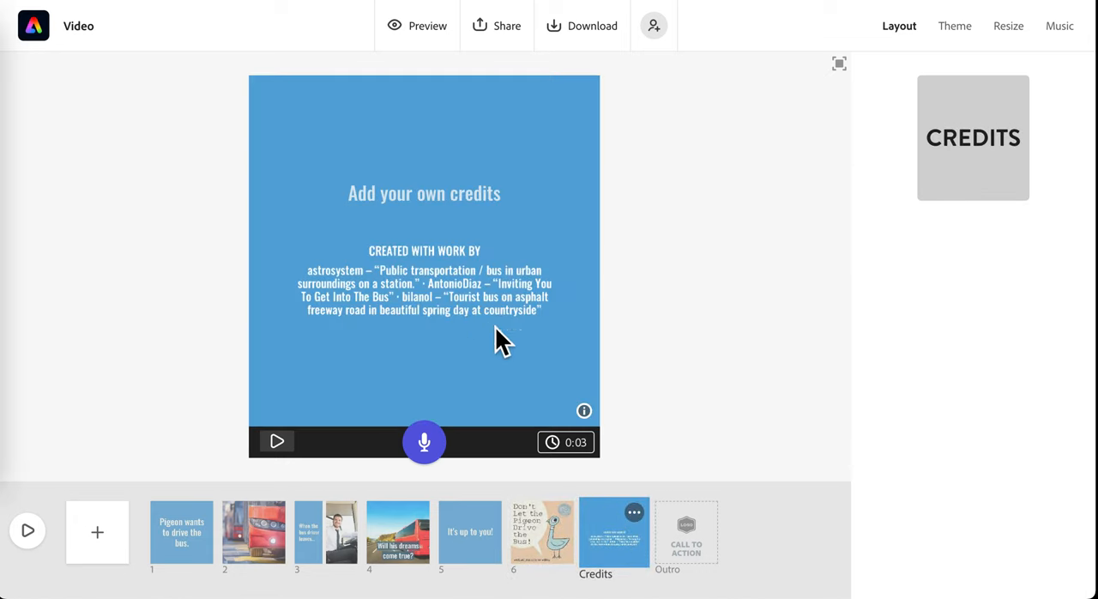
pyautogui.click(954, 25)
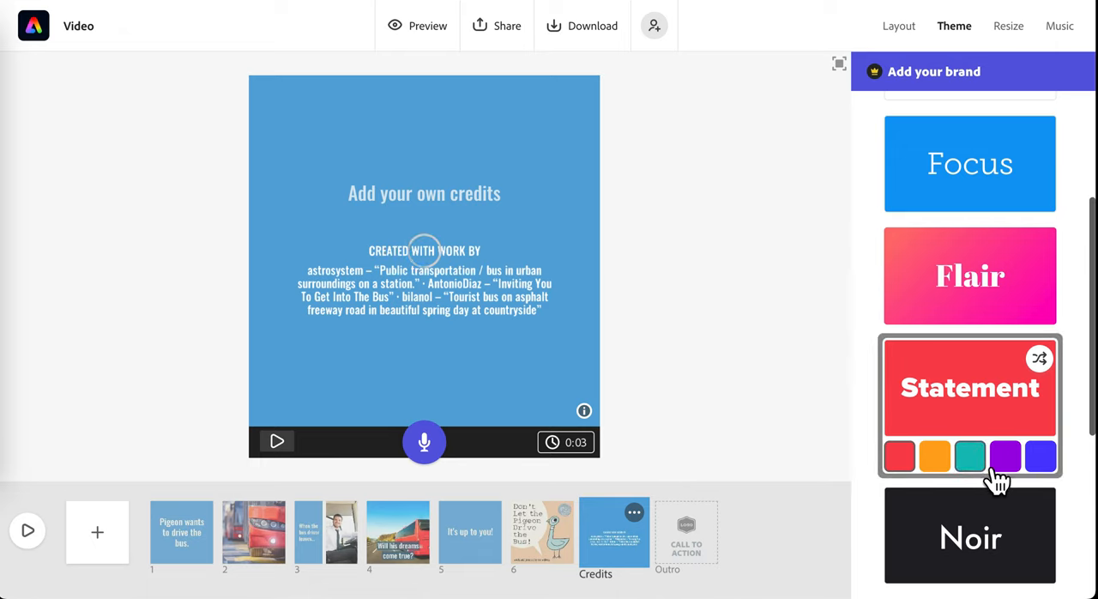
# Step: Apply the teal colour variant of the Statement theme to the slides
pyautogui.click(969, 456)
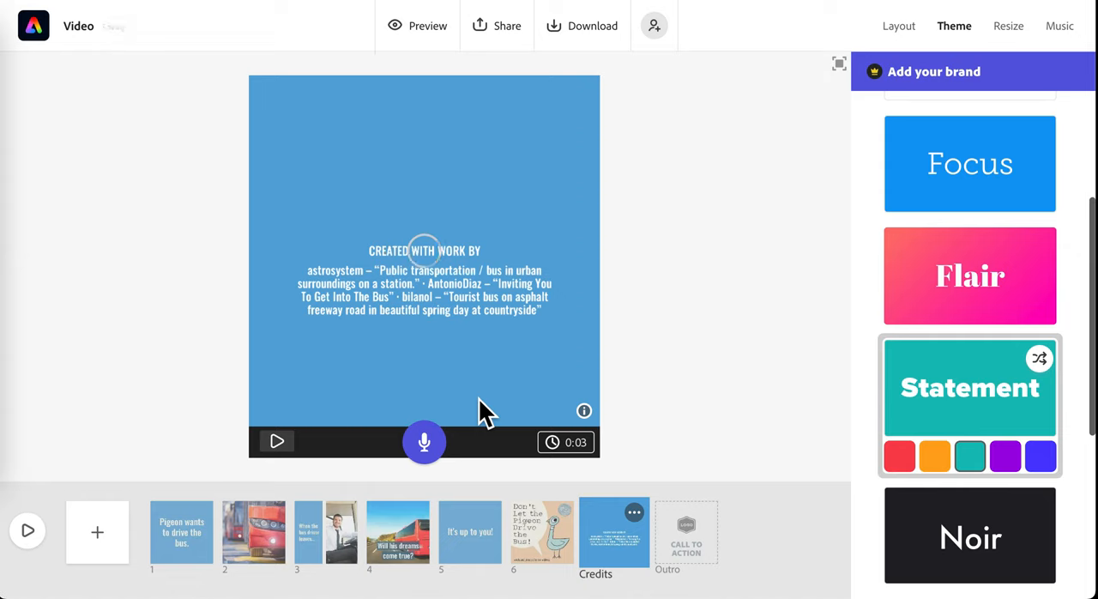
pyautogui.moveTo(969, 308)
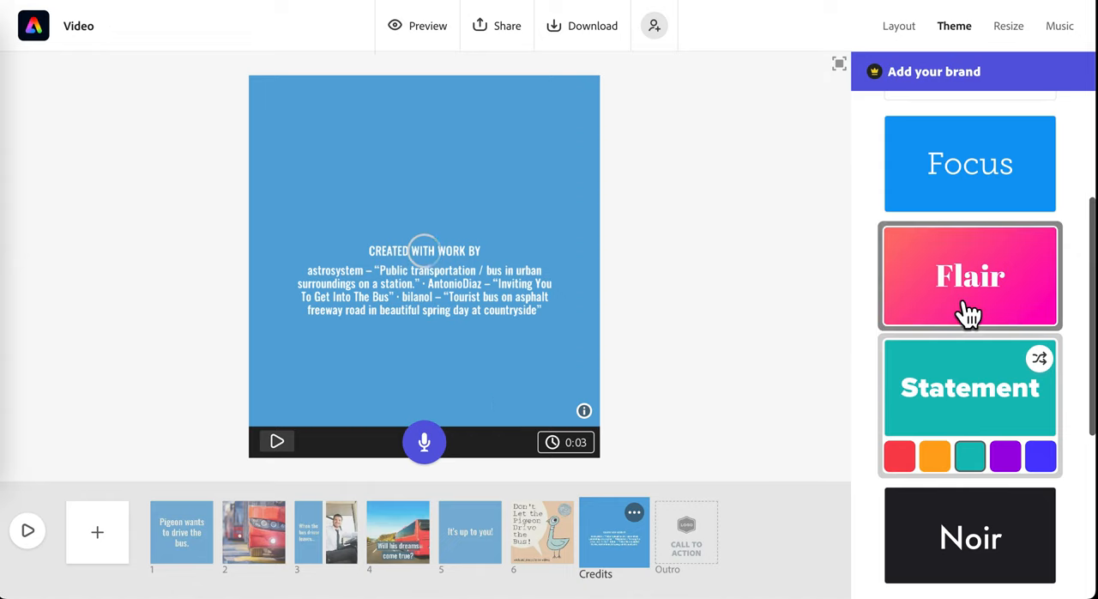
pyautogui.moveTo(804, 395)
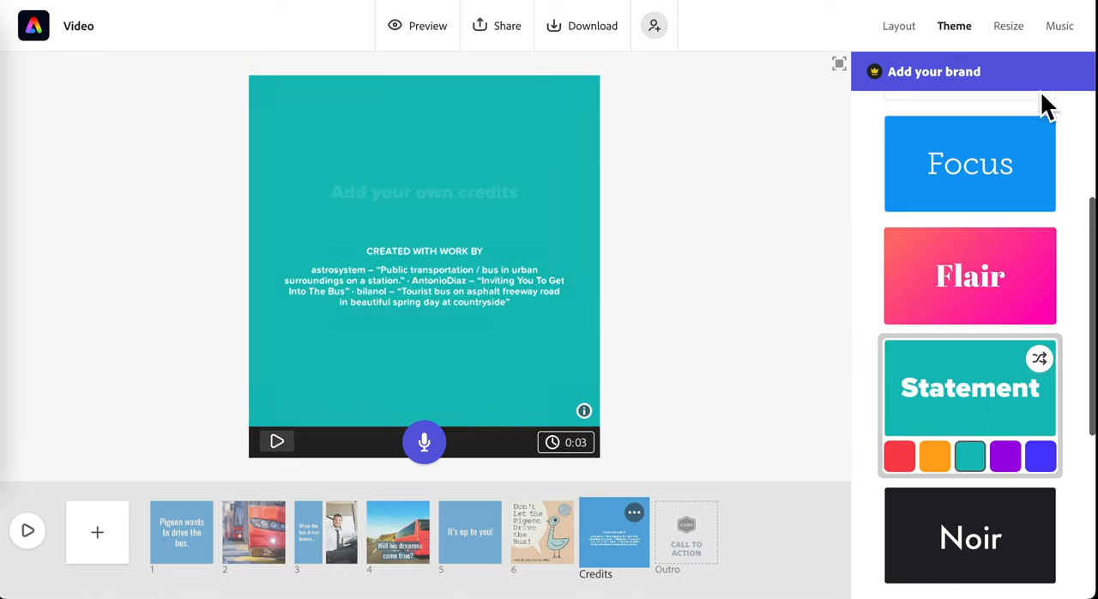
pyautogui.click(427, 25)
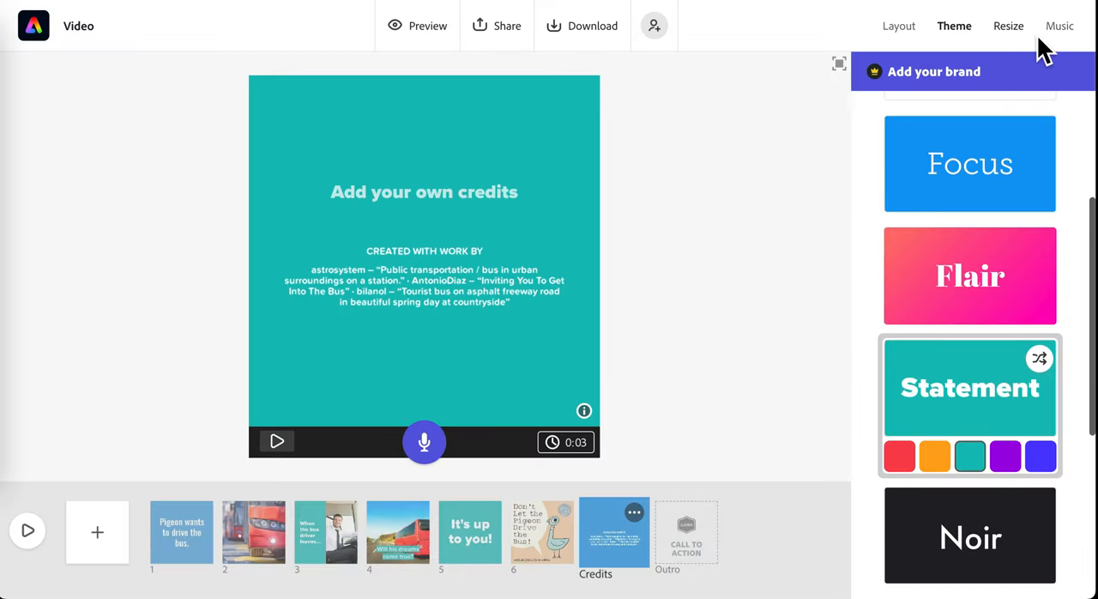
# Step: Keep the video in Square format through the Resize options
pyautogui.click(1008, 26)
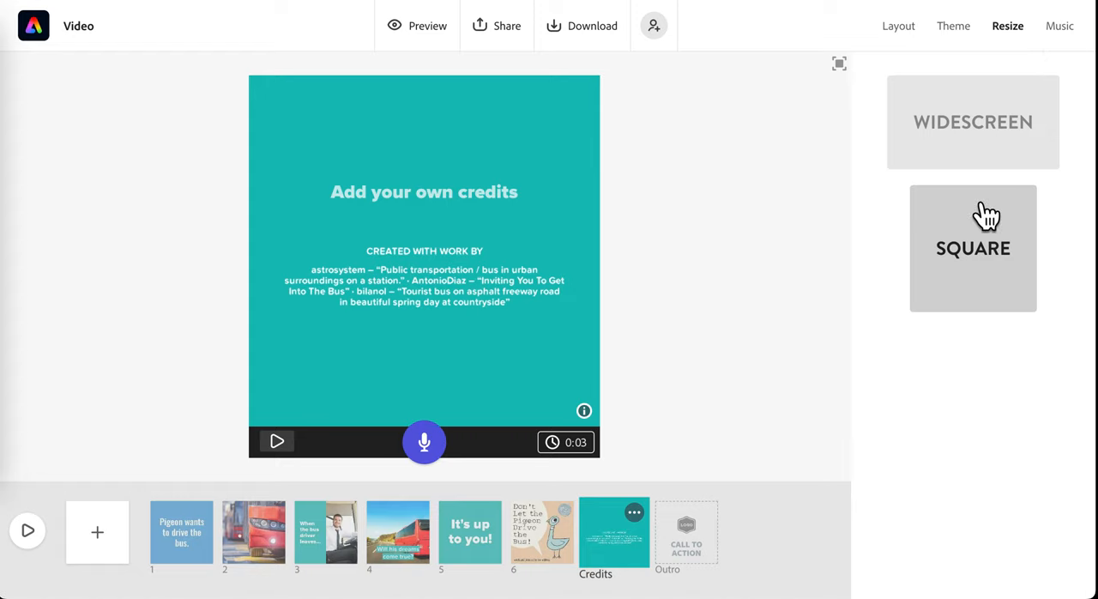
pyautogui.click(1059, 26)
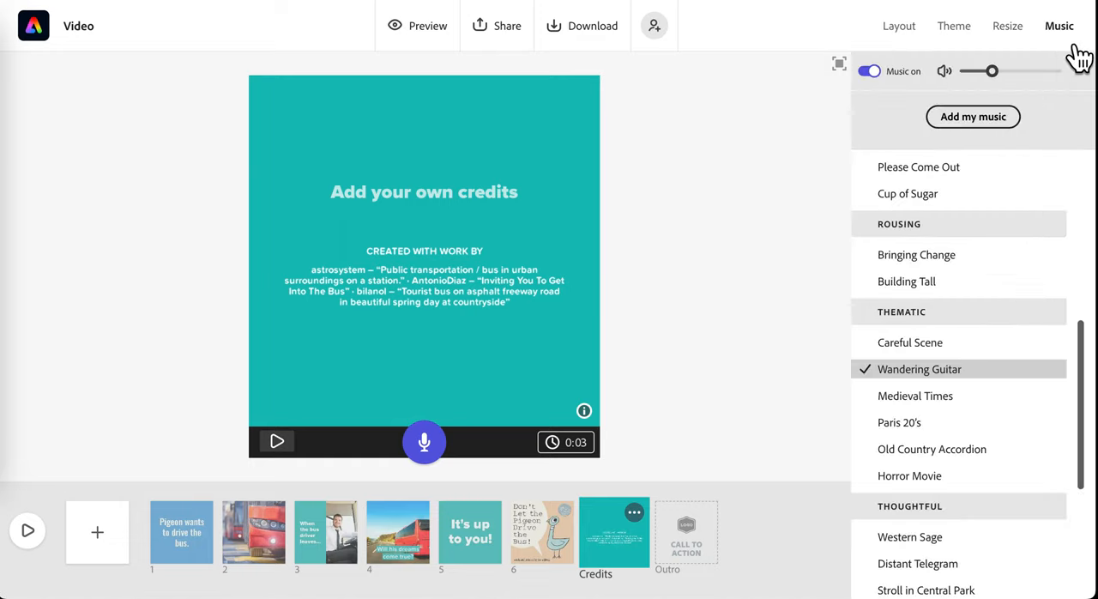
# Step: Scroll the music list down toward the Thoughtful section to find Pacific Pier
pyautogui.scroll(-3)
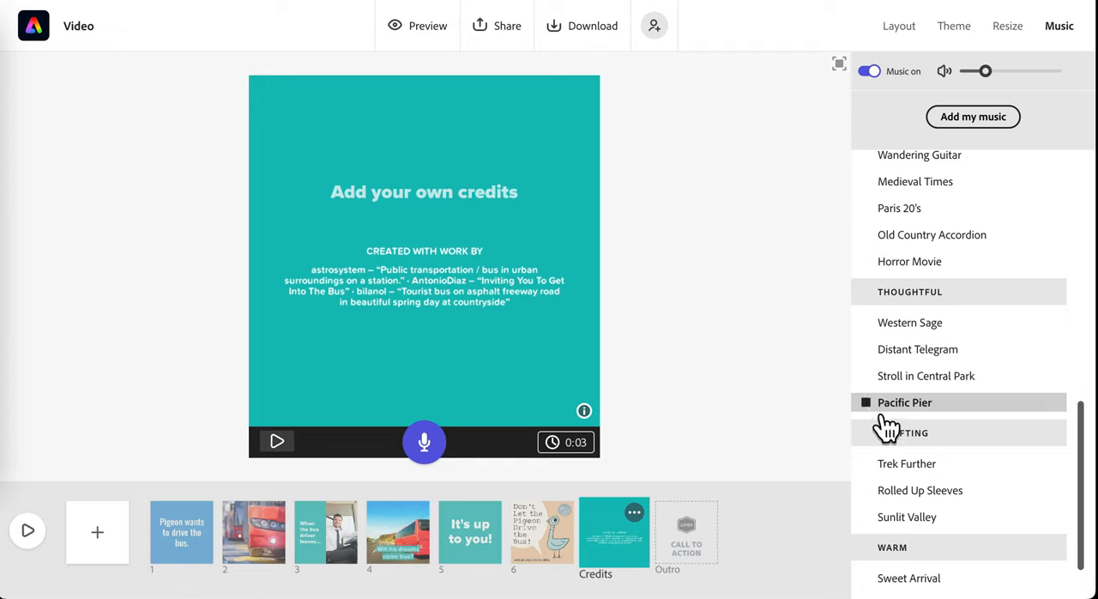